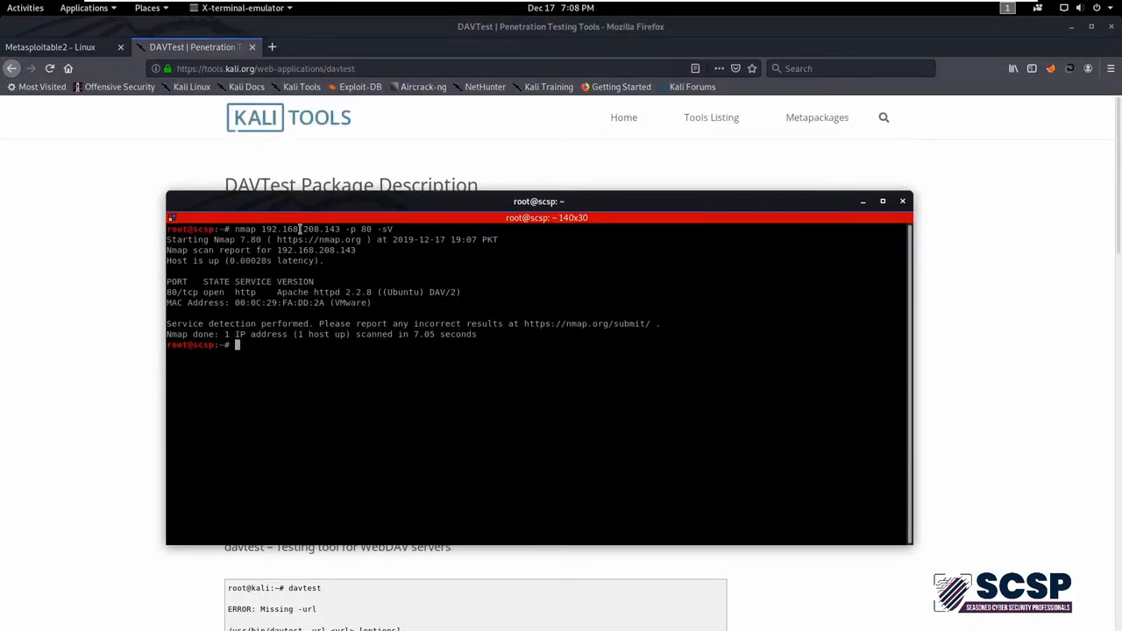
# Switch to the Metasploitable2 home page and follow its WebDAV link to the /dav listing
pyautogui.click(49, 46)
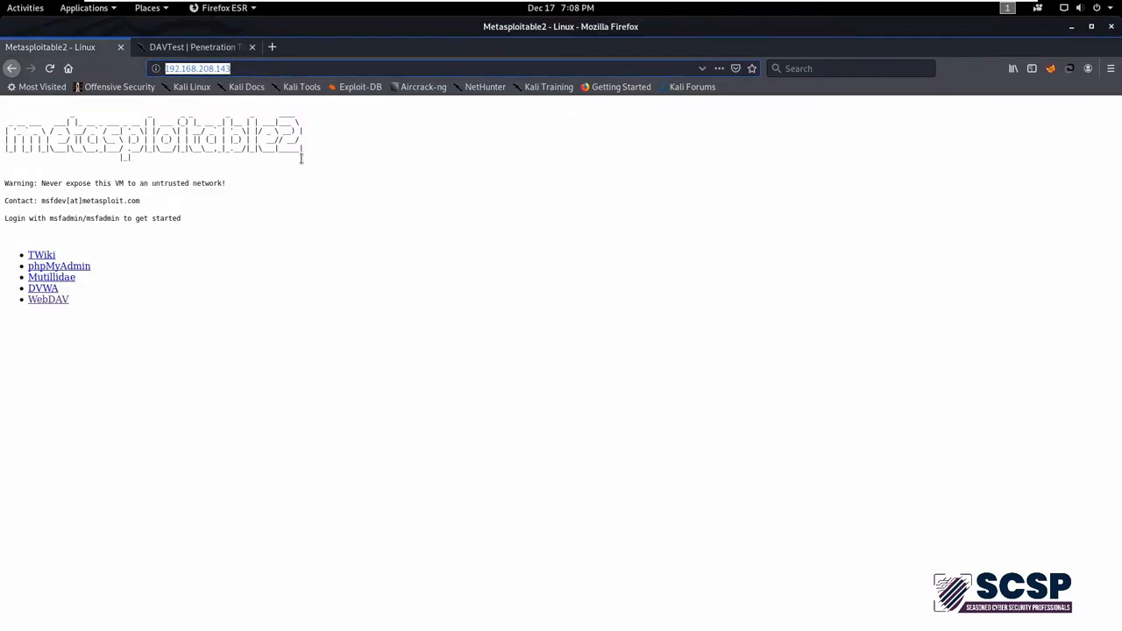
pyautogui.moveTo(316, 160)
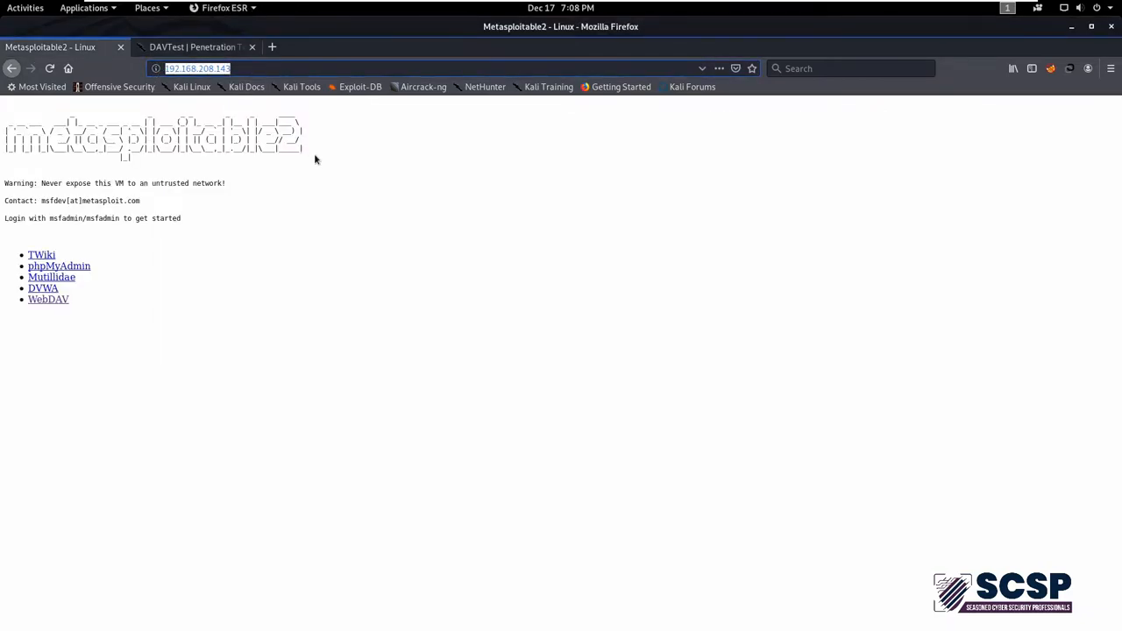
pyautogui.moveTo(49, 308)
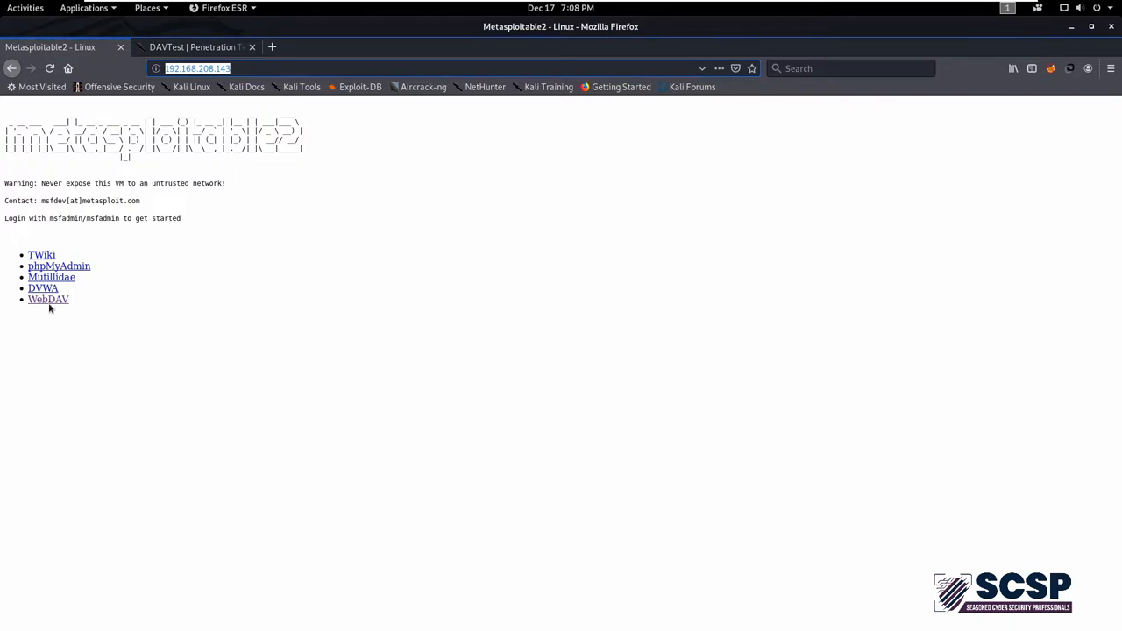
pyautogui.click(49, 298)
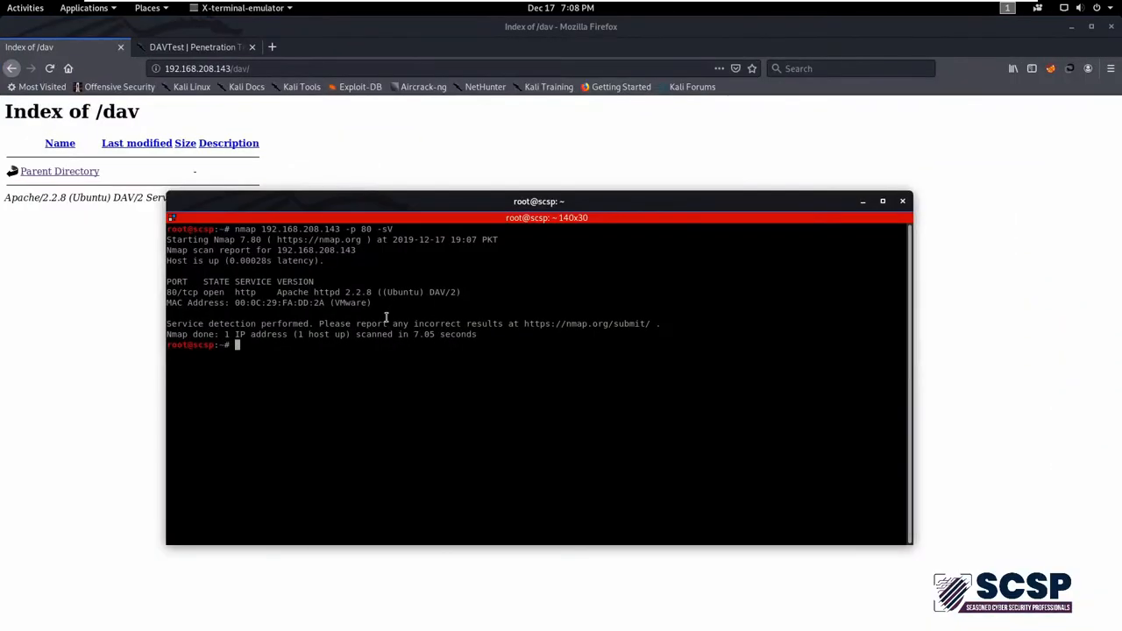
# Run davtest with no arguments to read its usage, then leave a cleared prompt
pyautogui.write('clear')
pyautogui.write('da')
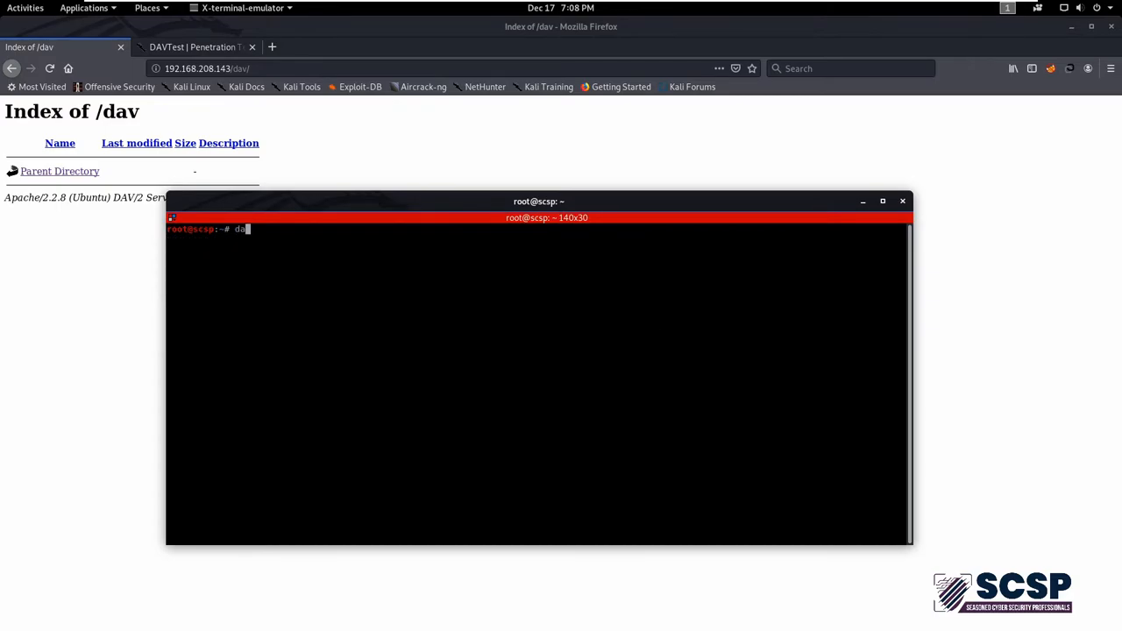
pyautogui.write('vtest')
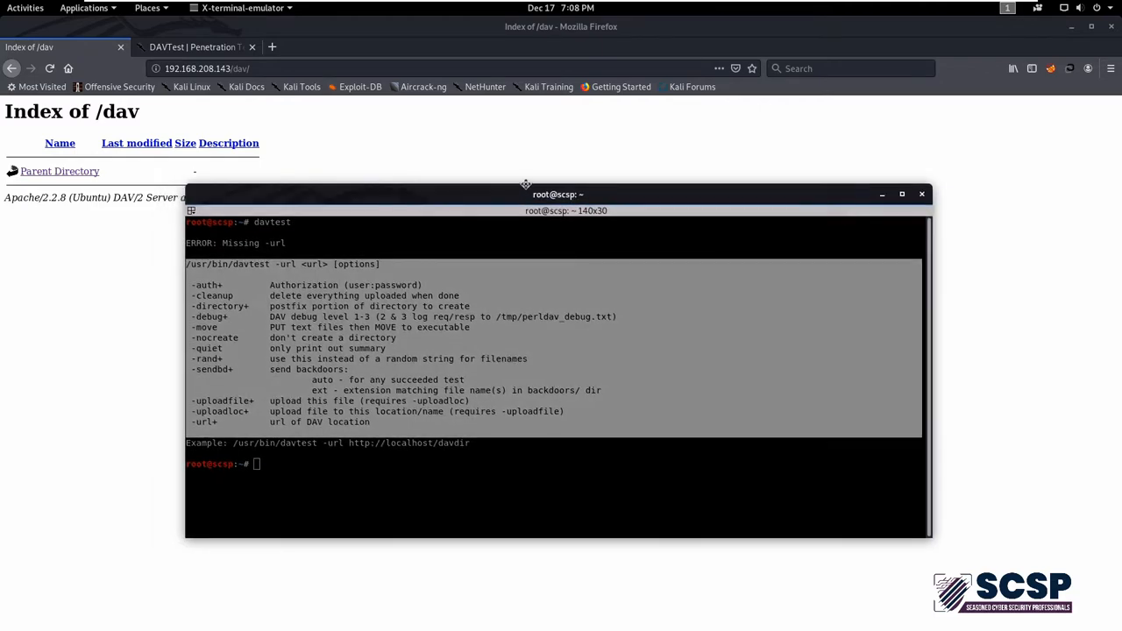
pyautogui.moveTo(558, 193); pyautogui.dragTo(590, 179)
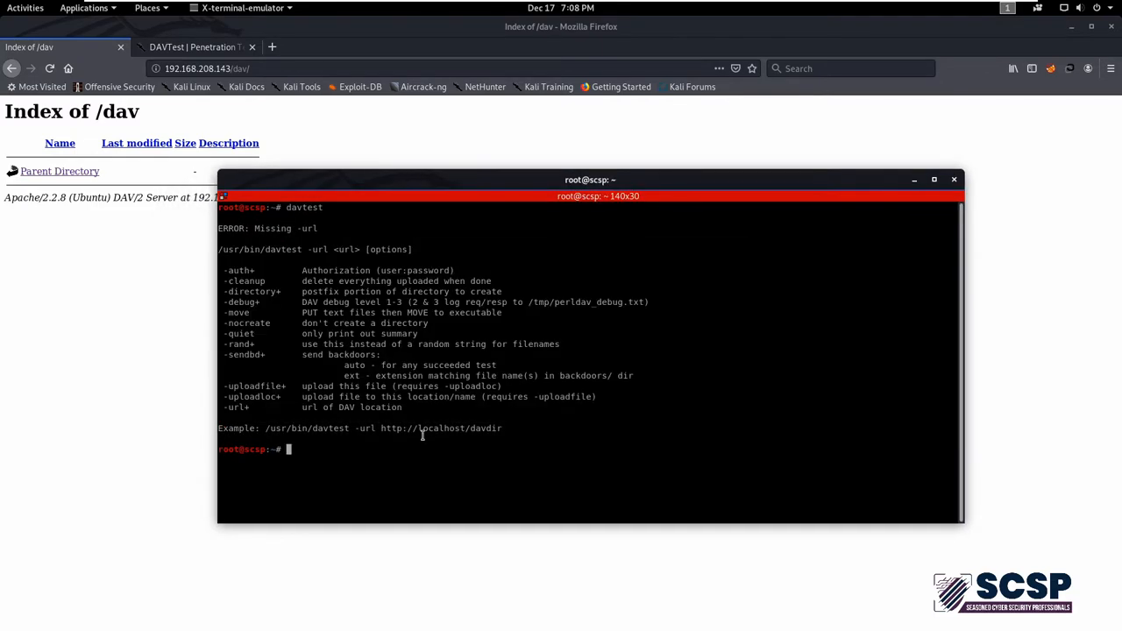
pyautogui.press('ctrl+l')
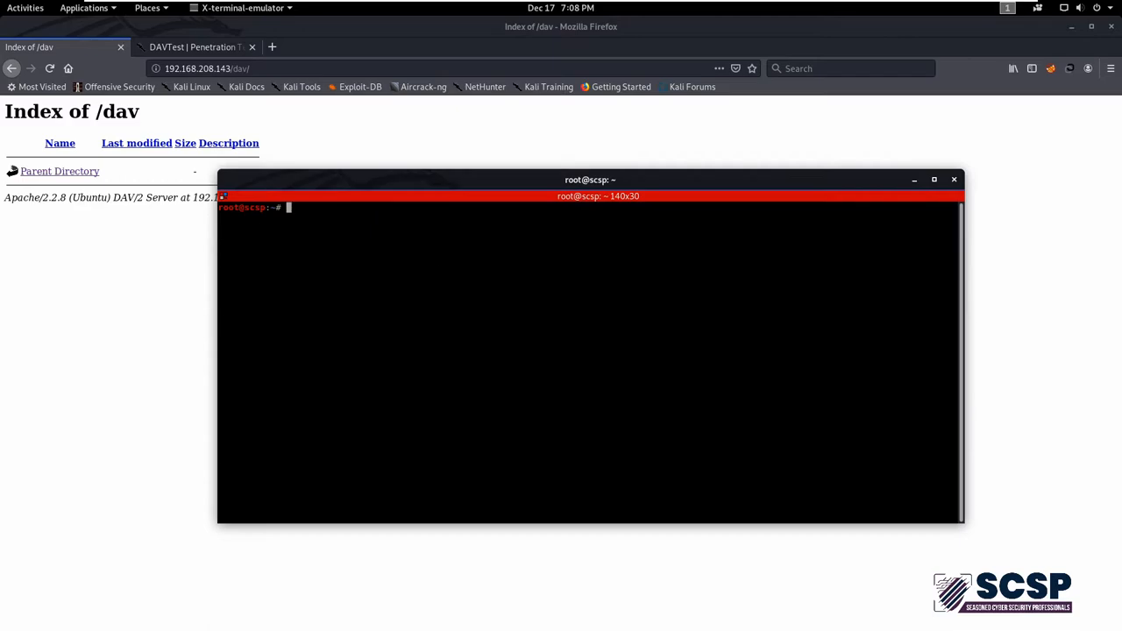
# Run davtest -url with the pasted /dav address so test files upload into a new DavTestDir
pyautogui.write('davtest')
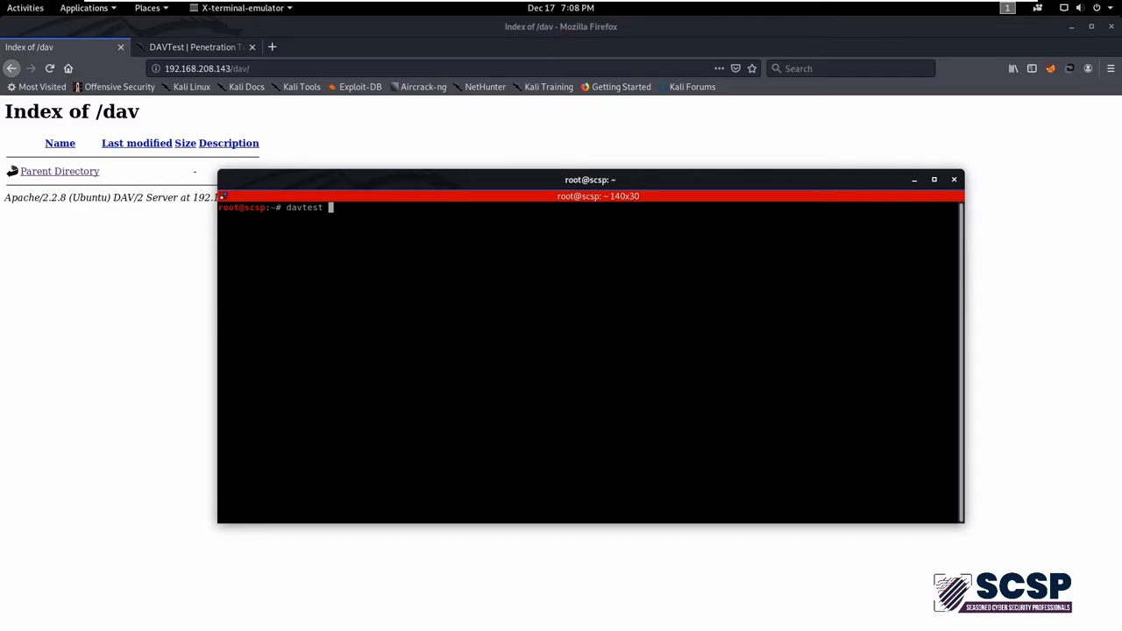
pyautogui.write('-url')
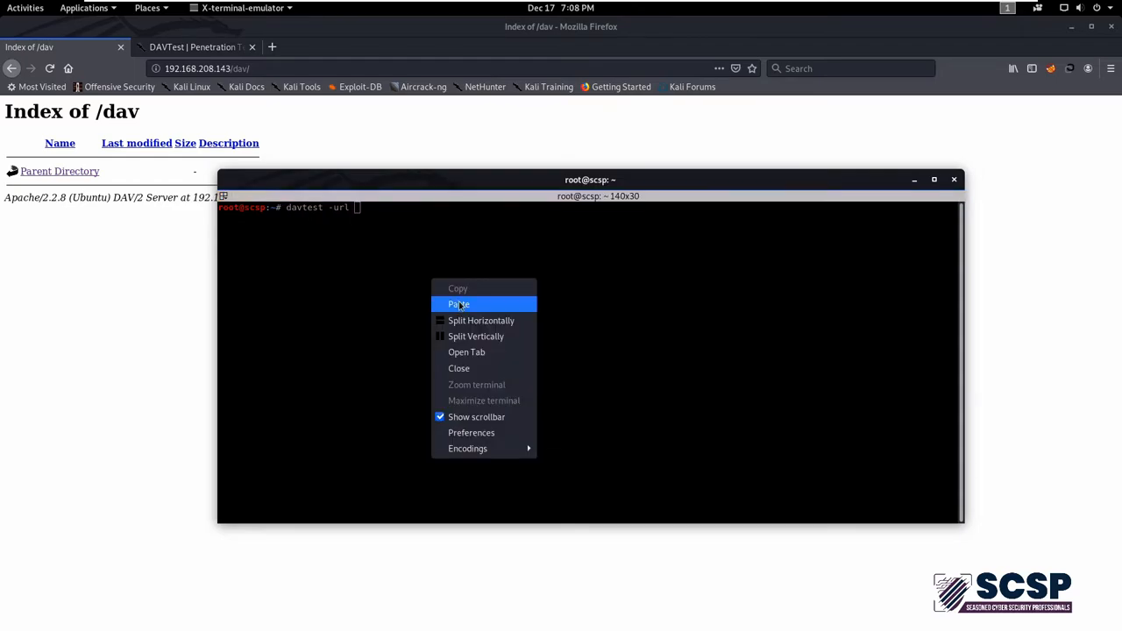
pyautogui.click(459, 305)
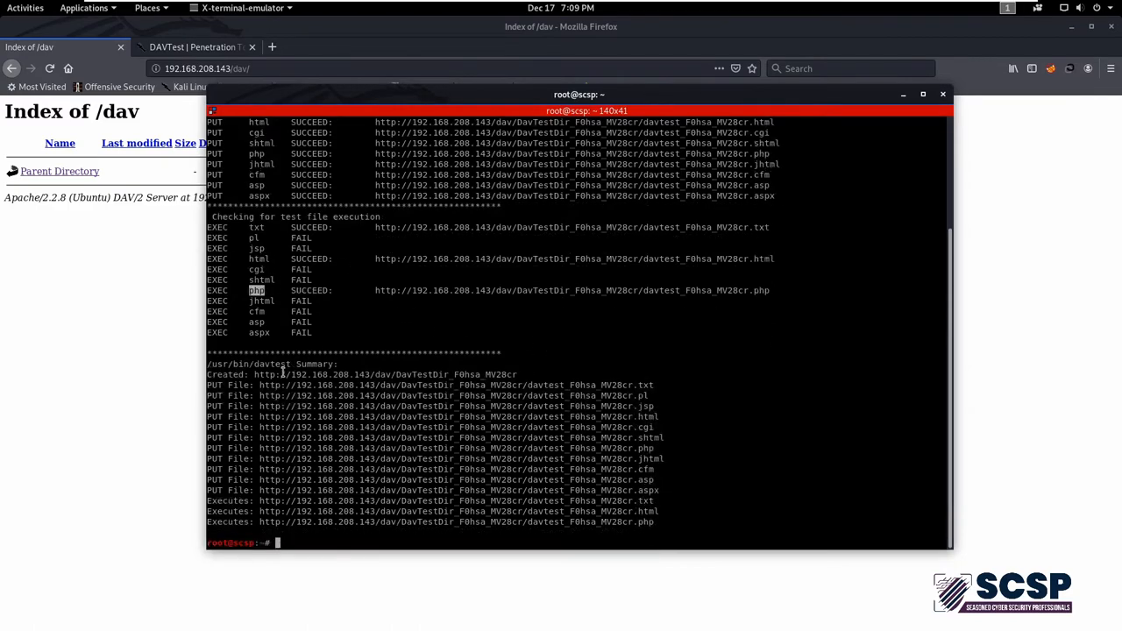
pyautogui.moveTo(670, 523)
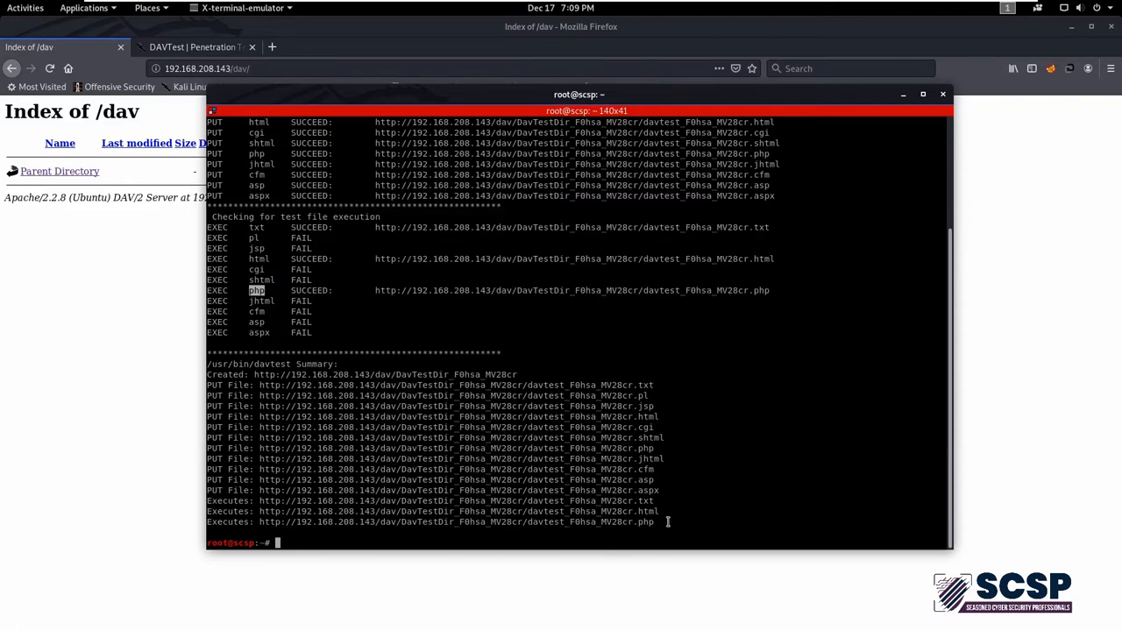
pyautogui.moveTo(207, 376); pyautogui.dragTo(666, 522)
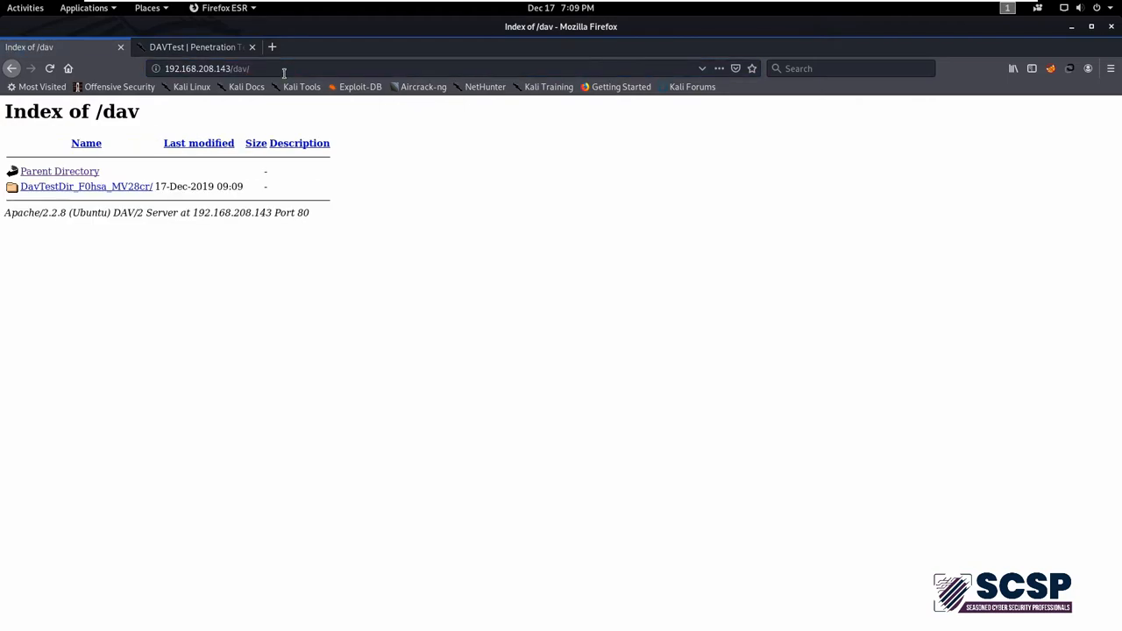
# Browse into DavTestDir_F0hsa_MV28cr to list the uploaded files, then bring the davtest terminal forward
pyautogui.click(86, 186)
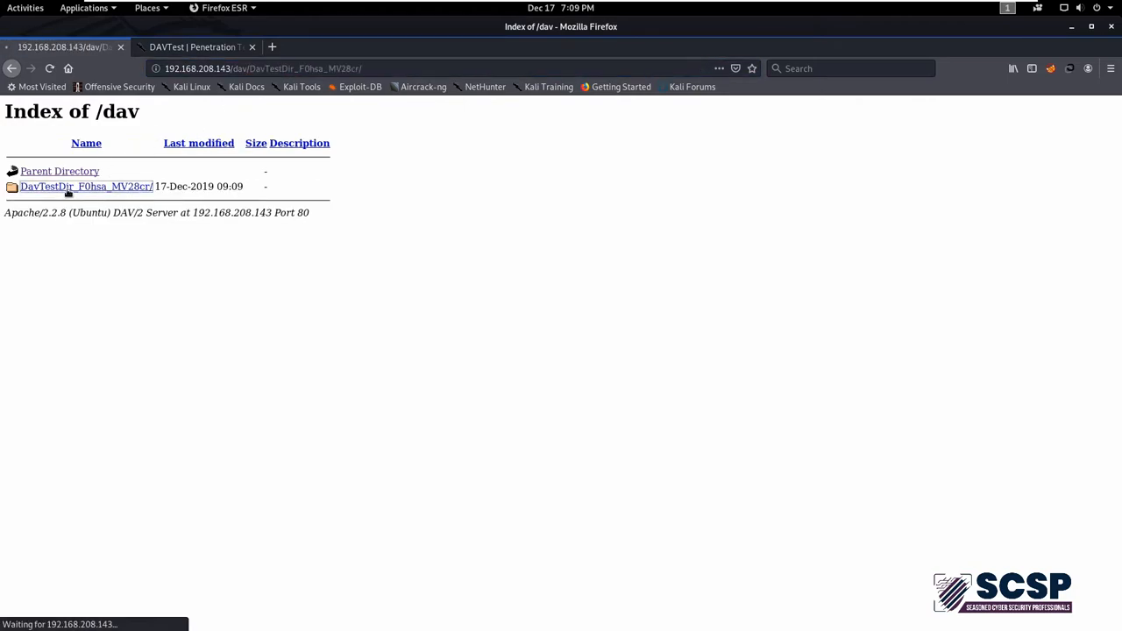
pyautogui.click(85, 186)
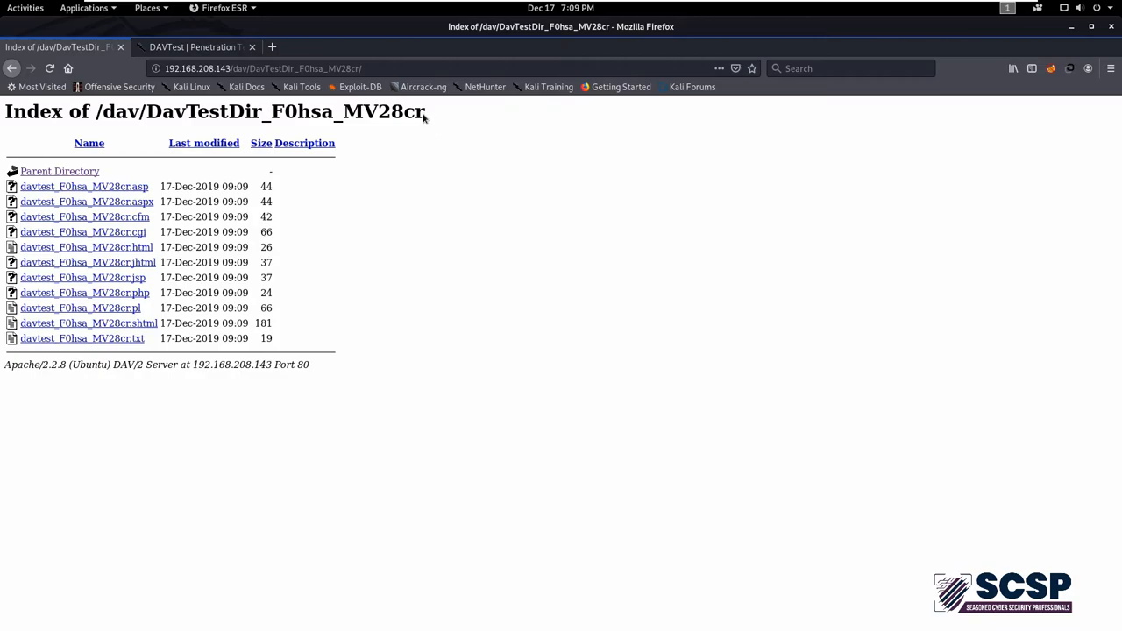
pyautogui.moveTo(54, 112); pyautogui.dragTo(425, 113)
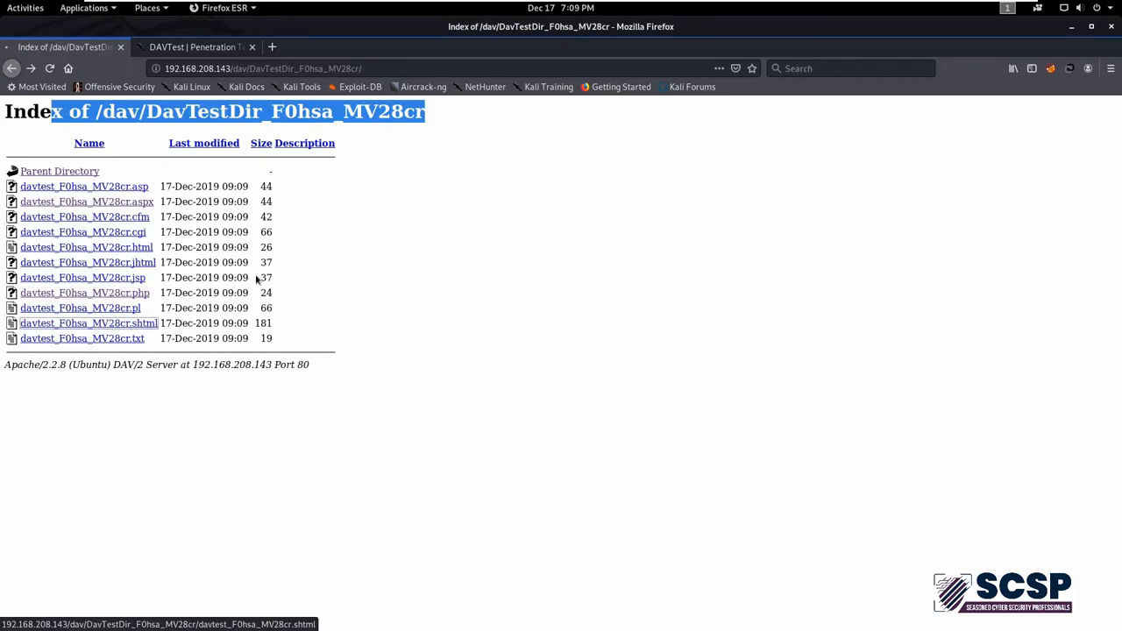
pyautogui.click(89, 323)
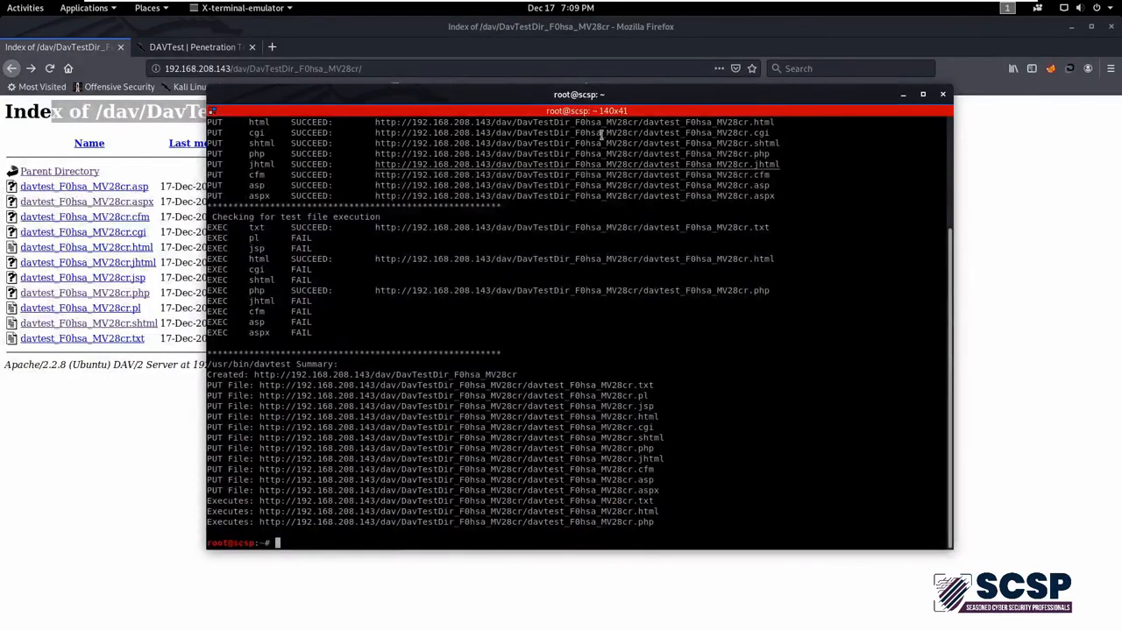
pyautogui.moveTo(579, 110); pyautogui.dragTo(470, 111)
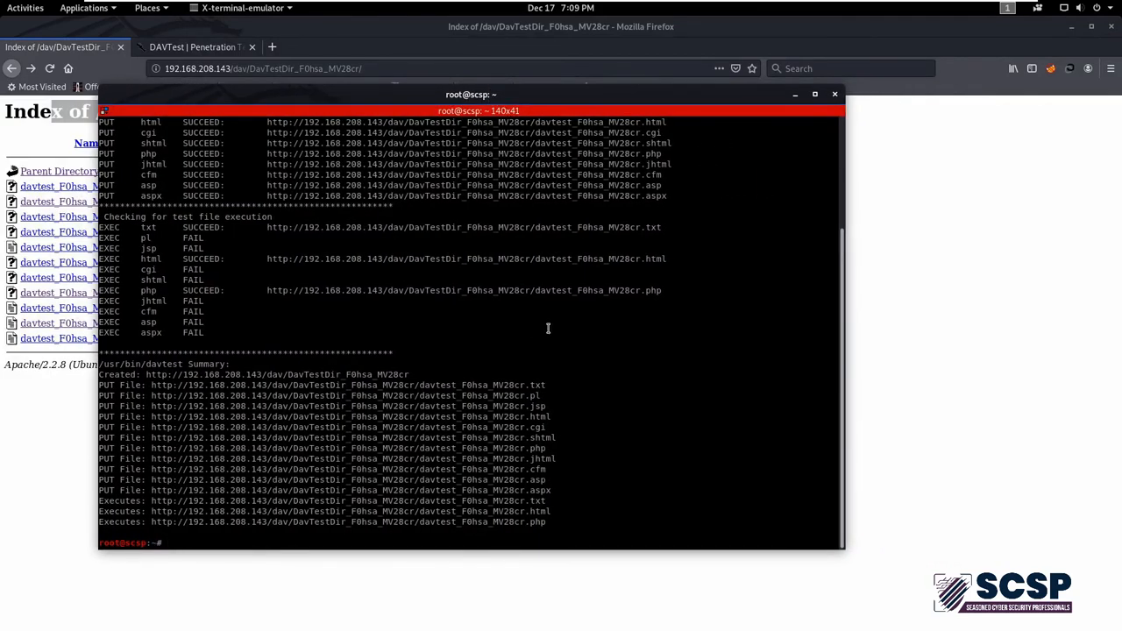